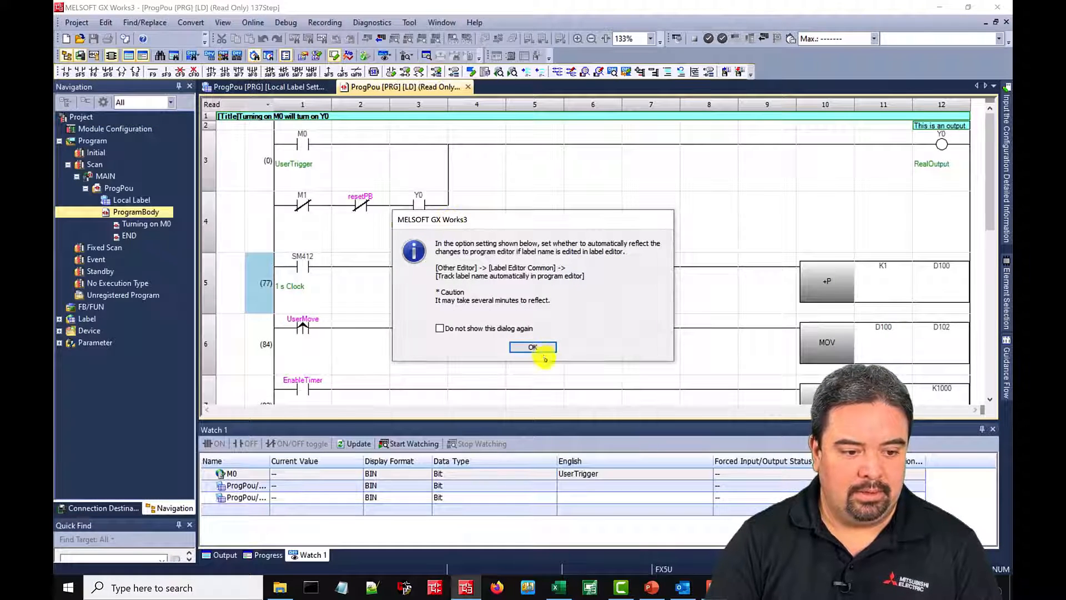
# Acknowledge the label-reflection notice with OK.
pyautogui.click(532, 346)
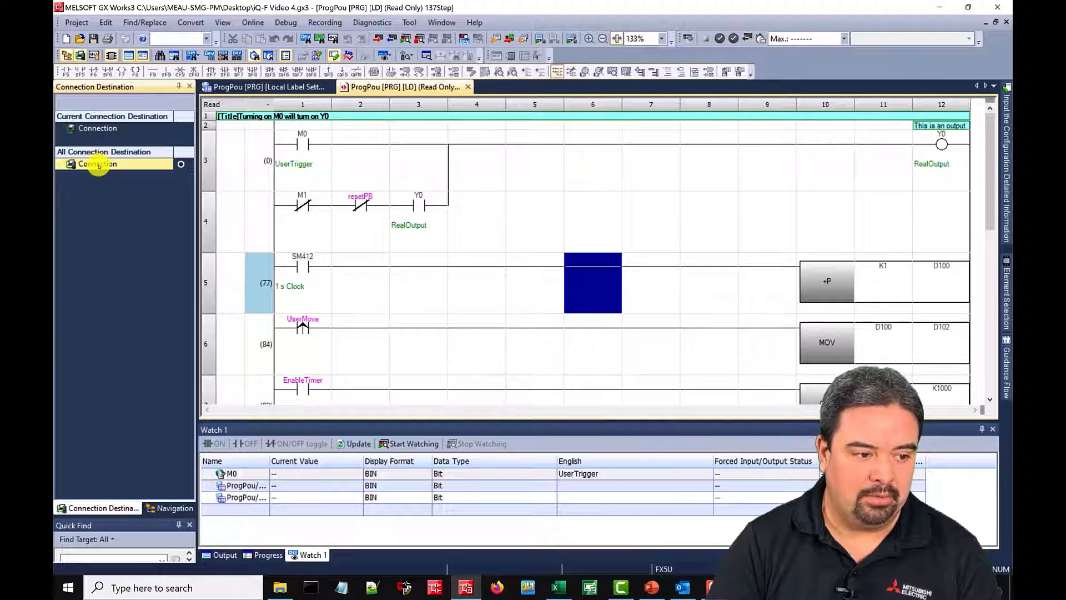
# Review and close the direct Ethernet connection settings, then open the Debug menu.
pyautogui.doubleClick(97, 163)
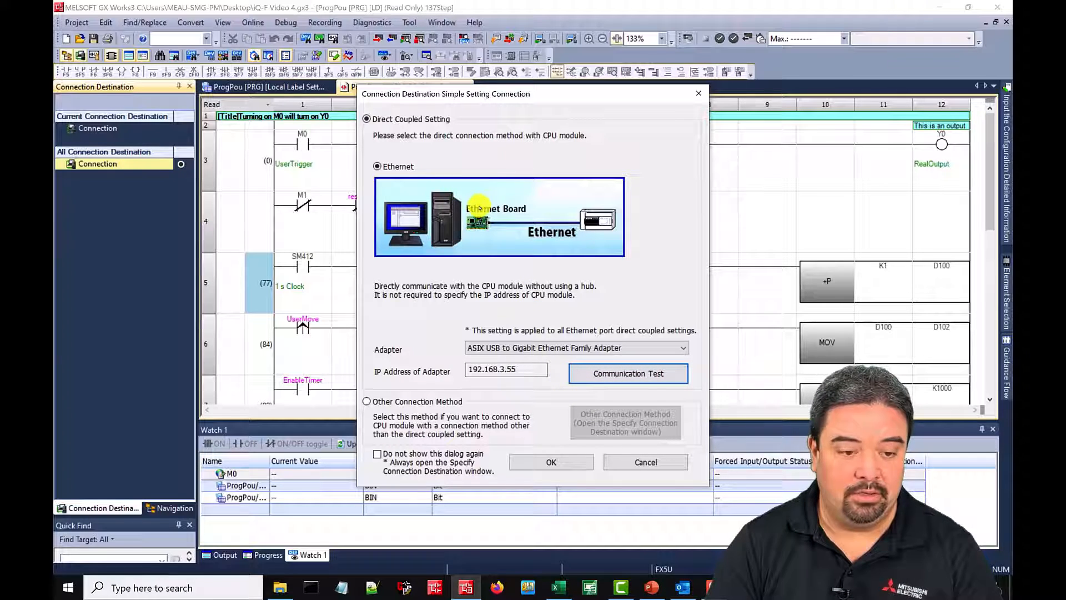
pyautogui.click(551, 461)
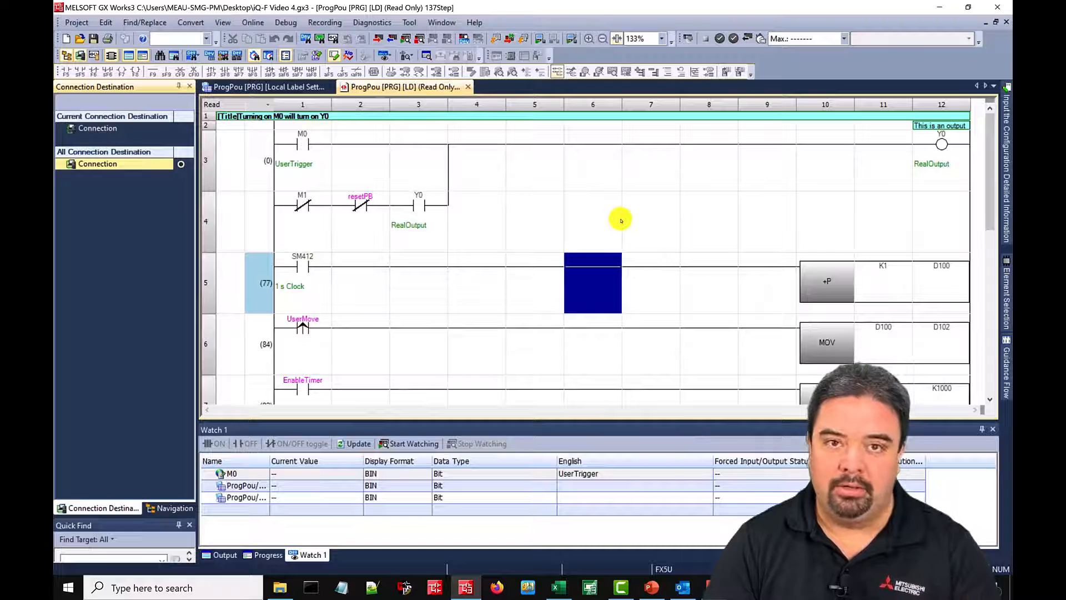
pyautogui.click(285, 22)
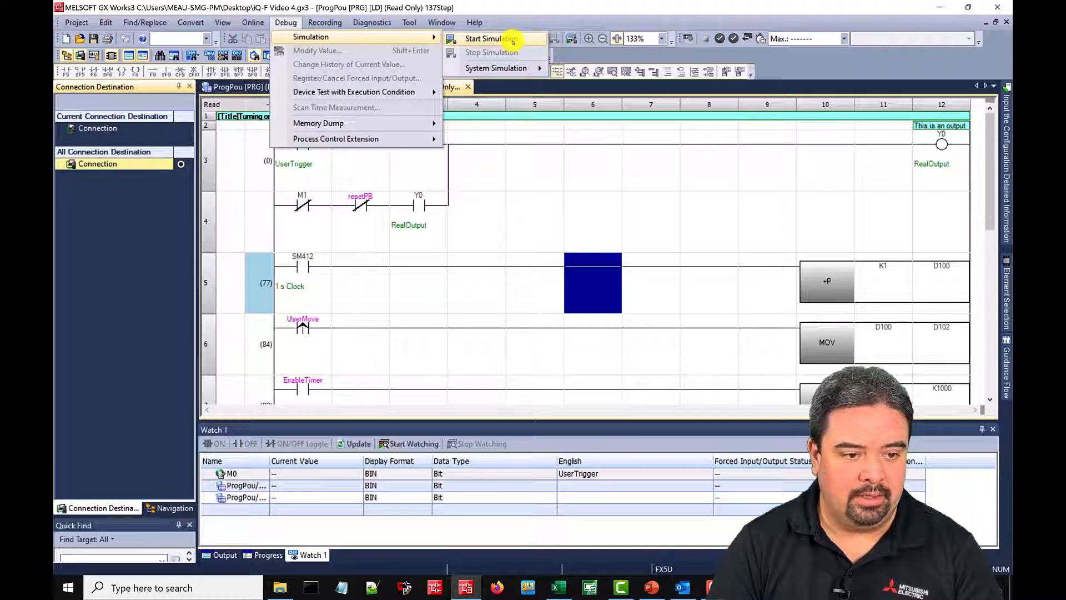
# Start the FX5UCPU simulation in GX Simulator3 and reposition its status window.
pyautogui.click(484, 39)
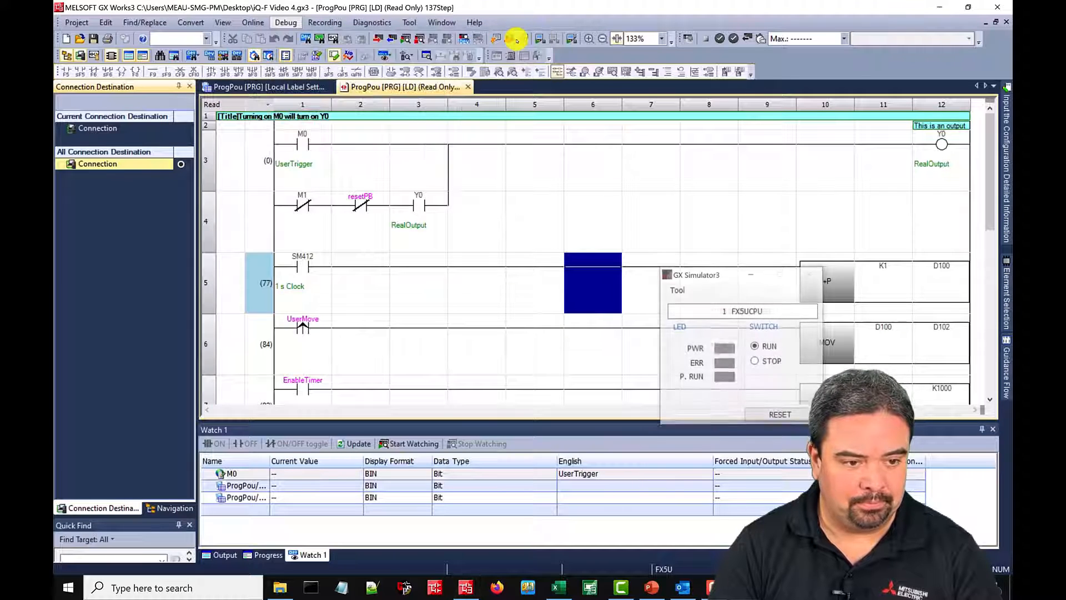
pyautogui.moveTo(734, 282); pyautogui.dragTo(606, 150)
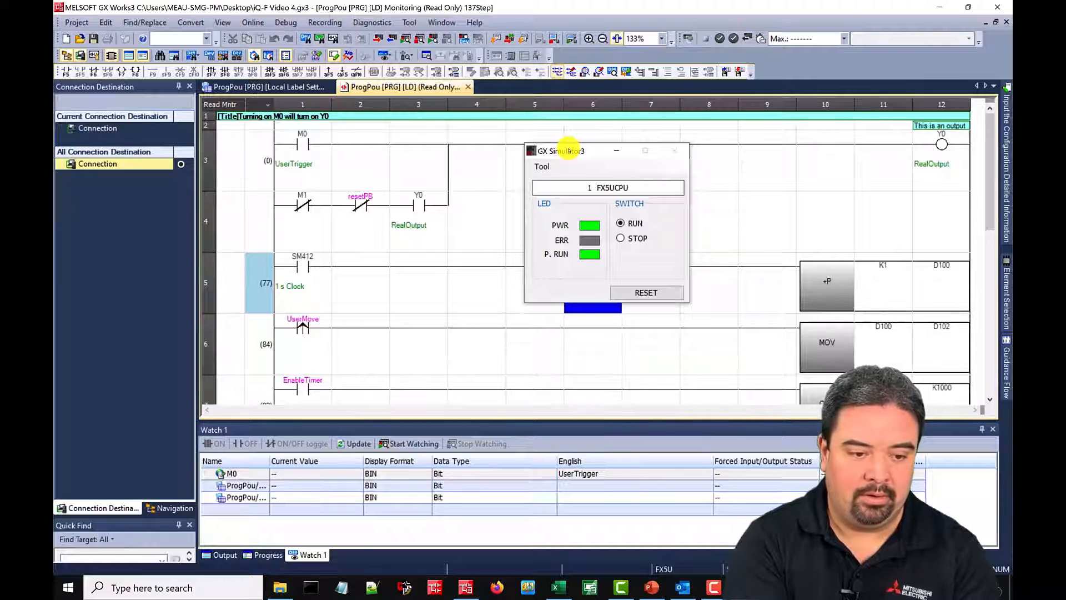
pyautogui.click(409, 443)
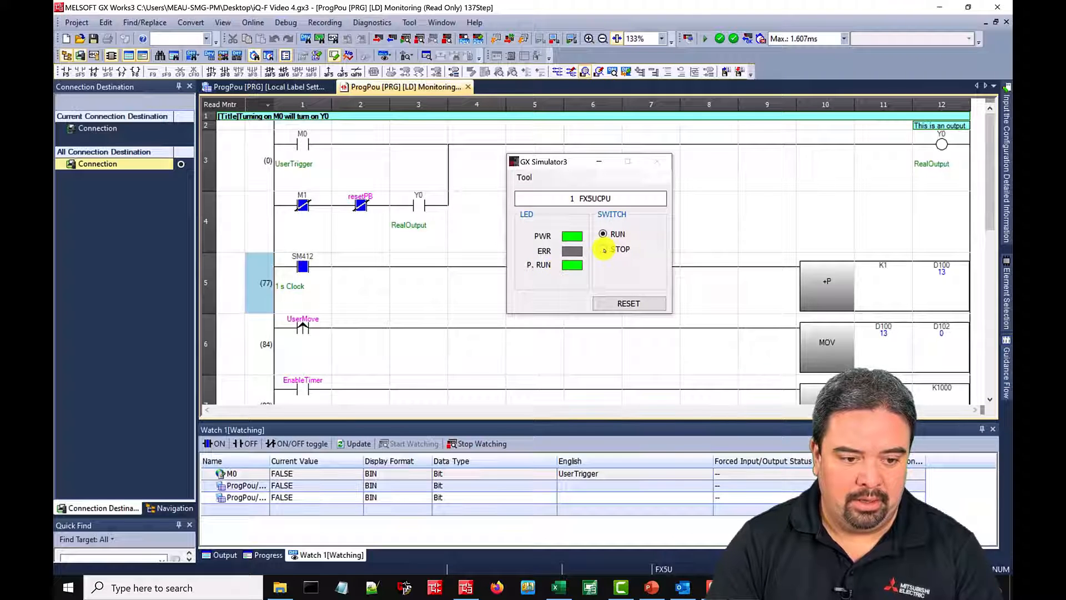
# Cycle the simulated CPU to STOP and back to RUN, parking GX Simulator3 at the left.
pyautogui.click(602, 248)
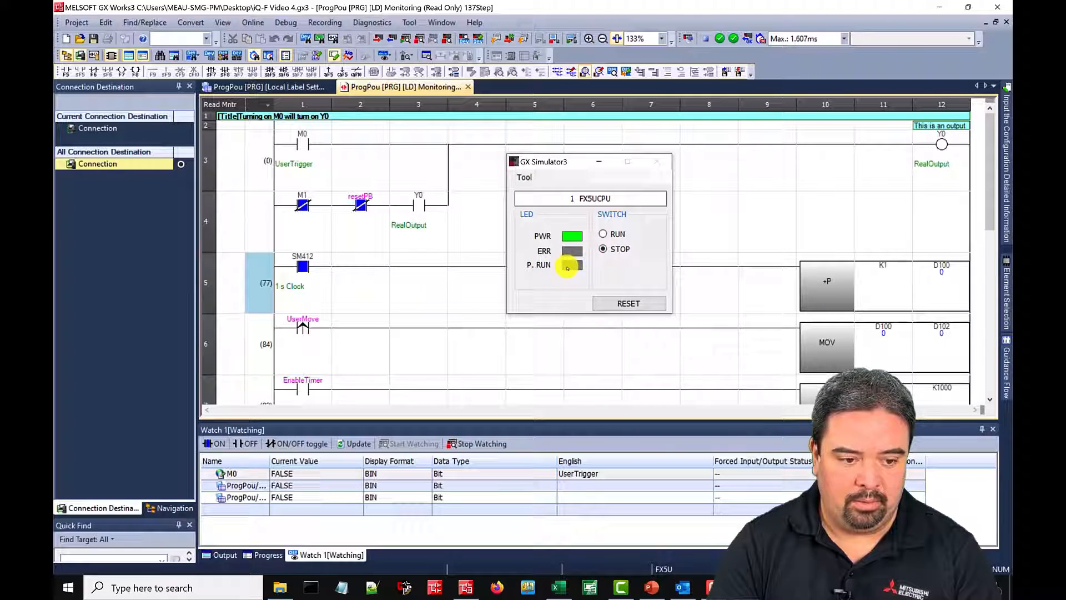
pyautogui.click(603, 234)
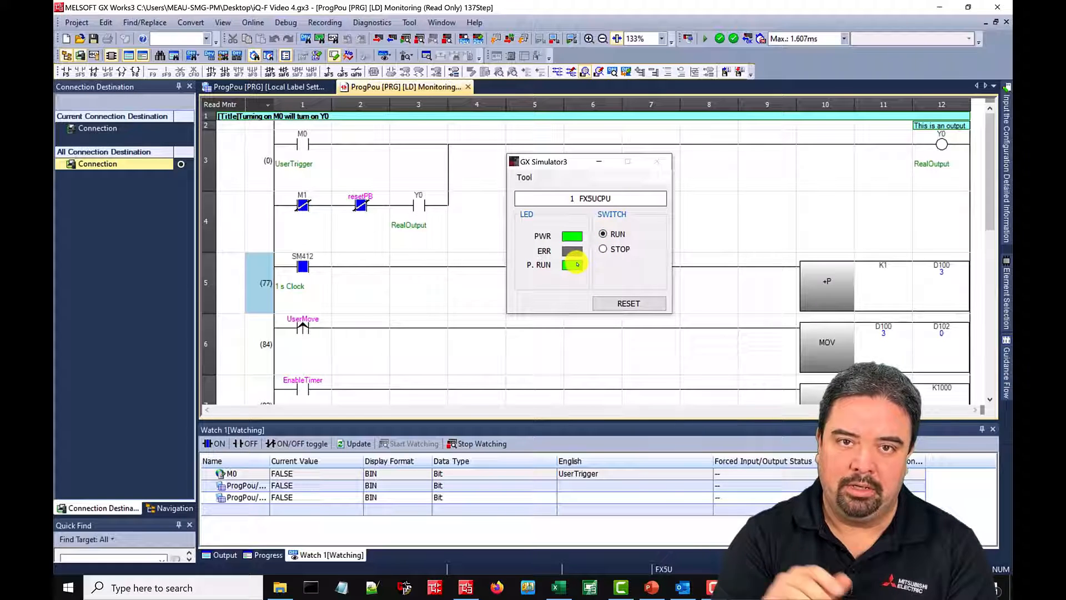
pyautogui.click(603, 233)
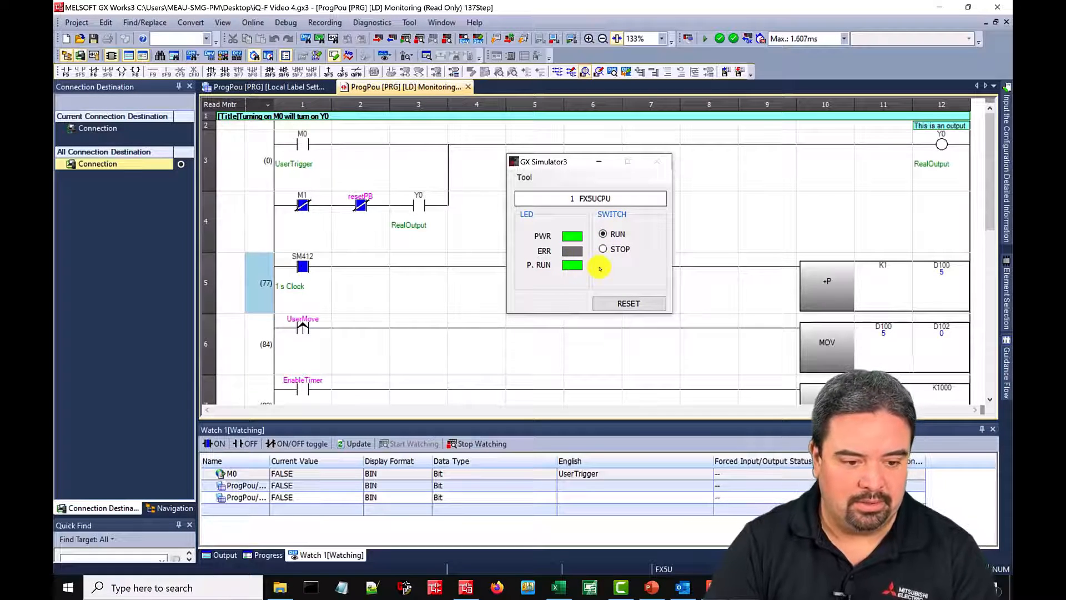
pyautogui.click(628, 303)
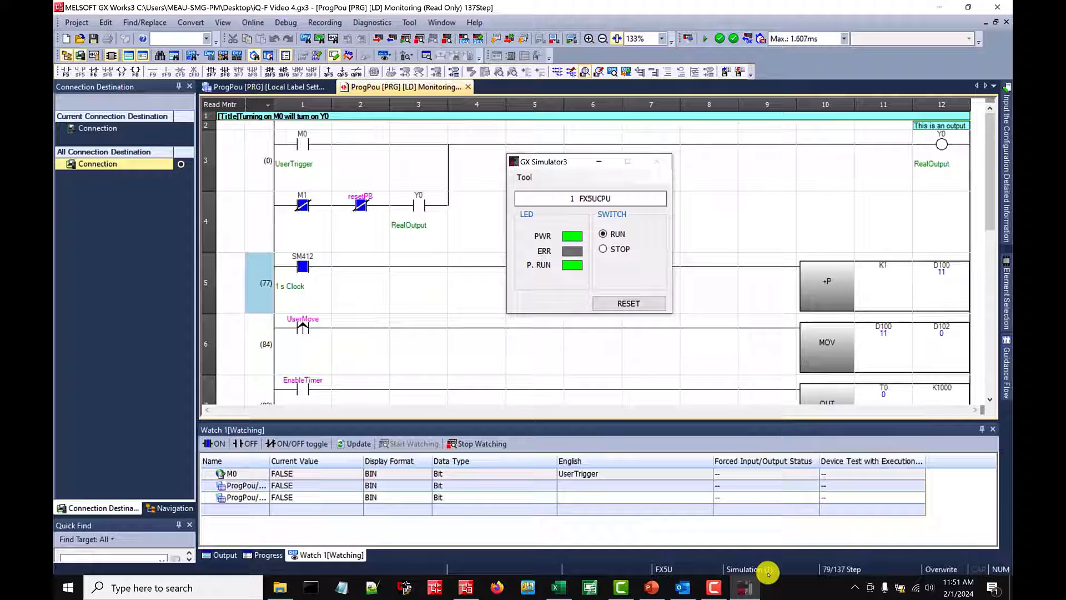
pyautogui.moveTo(588, 161); pyautogui.dragTo(451, 179)
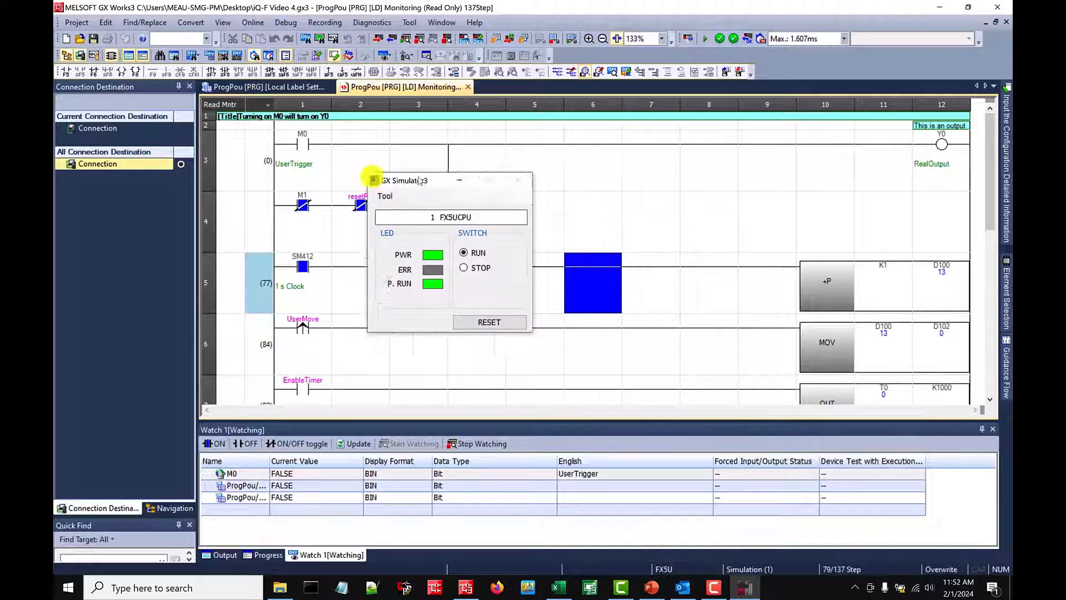
pyautogui.moveTo(405, 180); pyautogui.dragTo(97, 196)
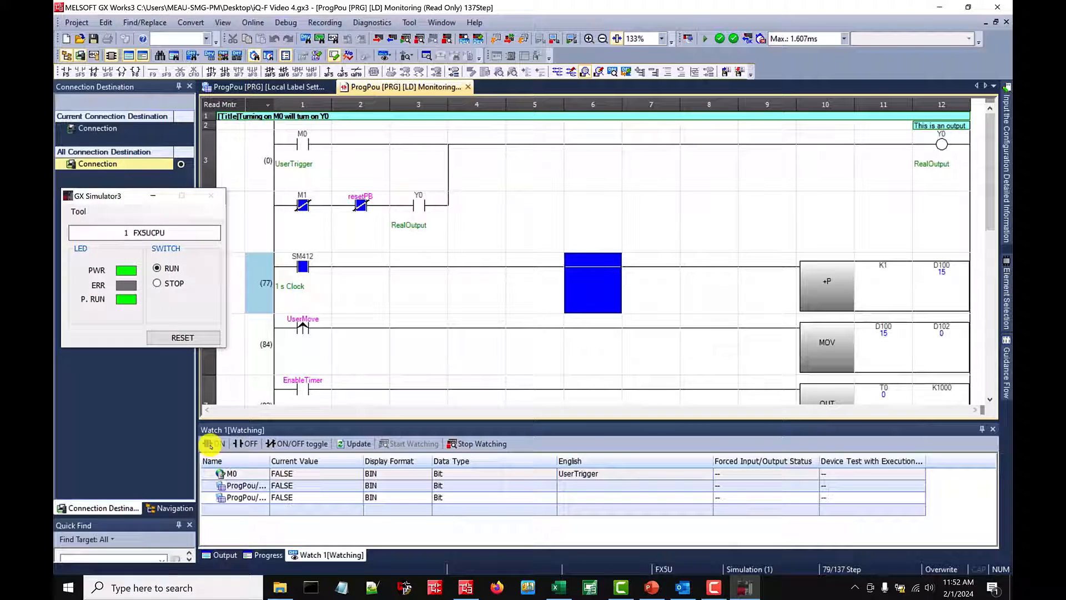
# Switch M0 ON in Watch 1 to energise Y0, then switch M0 back OFF.
pyautogui.click(213, 443)
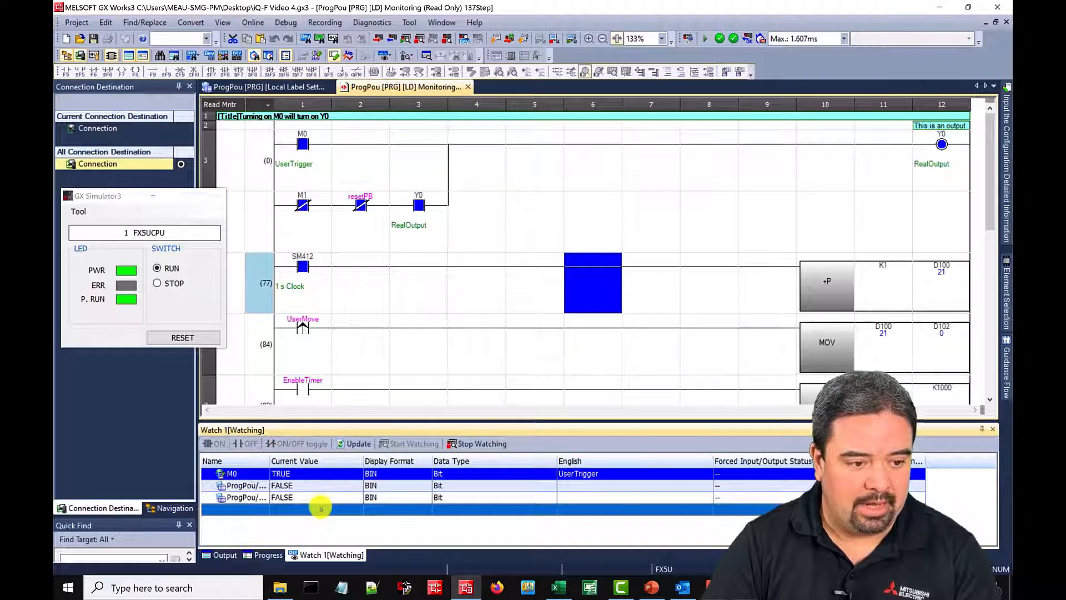
pyautogui.click(272, 473)
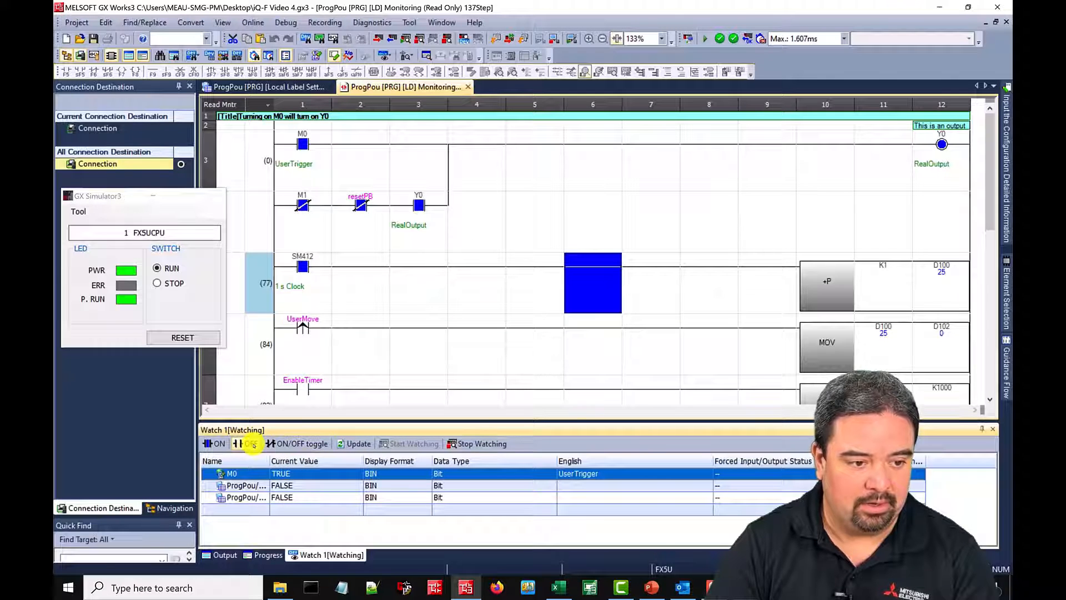
pyautogui.click(247, 443)
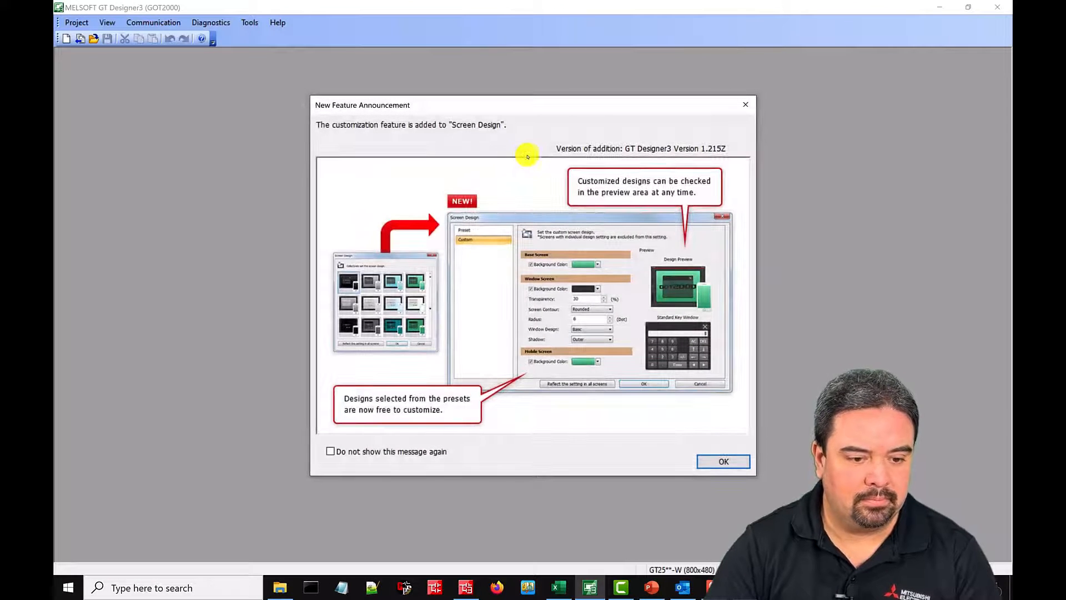
# Dismiss the GT Designer3 new-feature announcement and open the Tools menu.
pyautogui.click(723, 461)
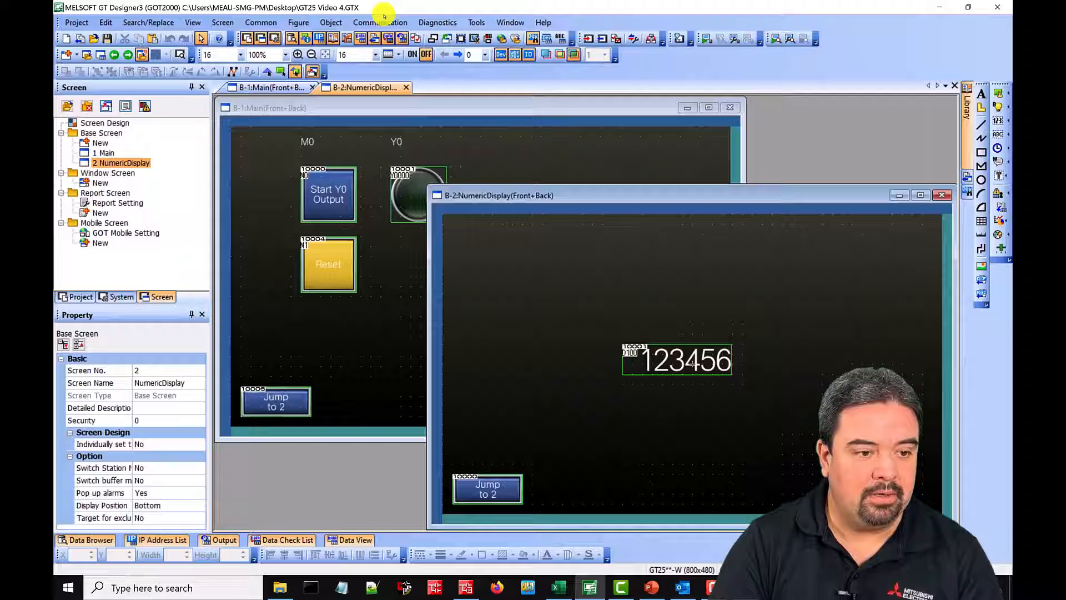
pyautogui.click(476, 22)
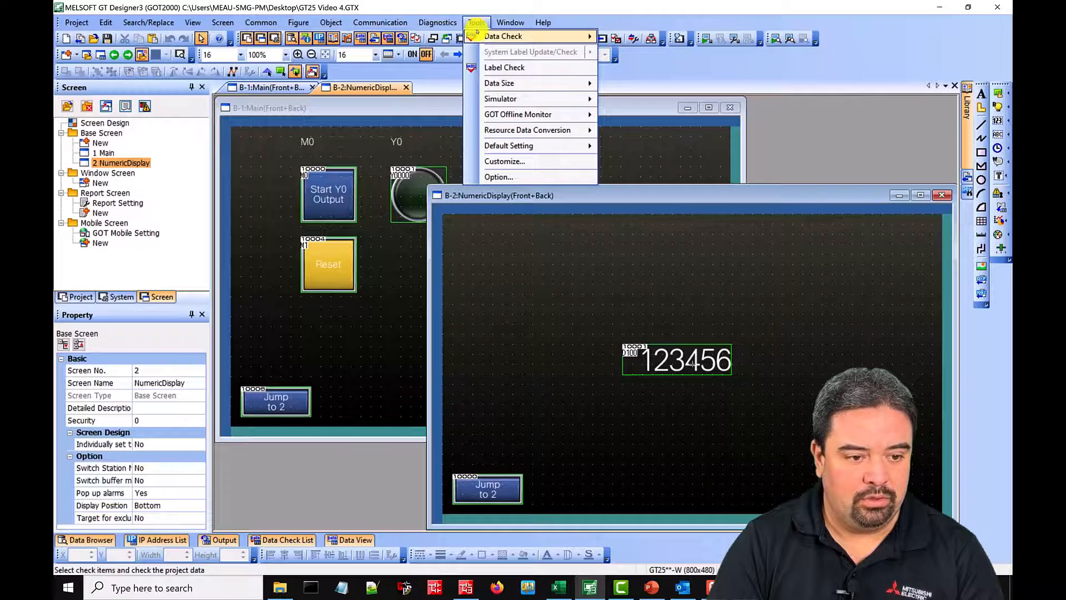
pyautogui.moveTo(500, 99)
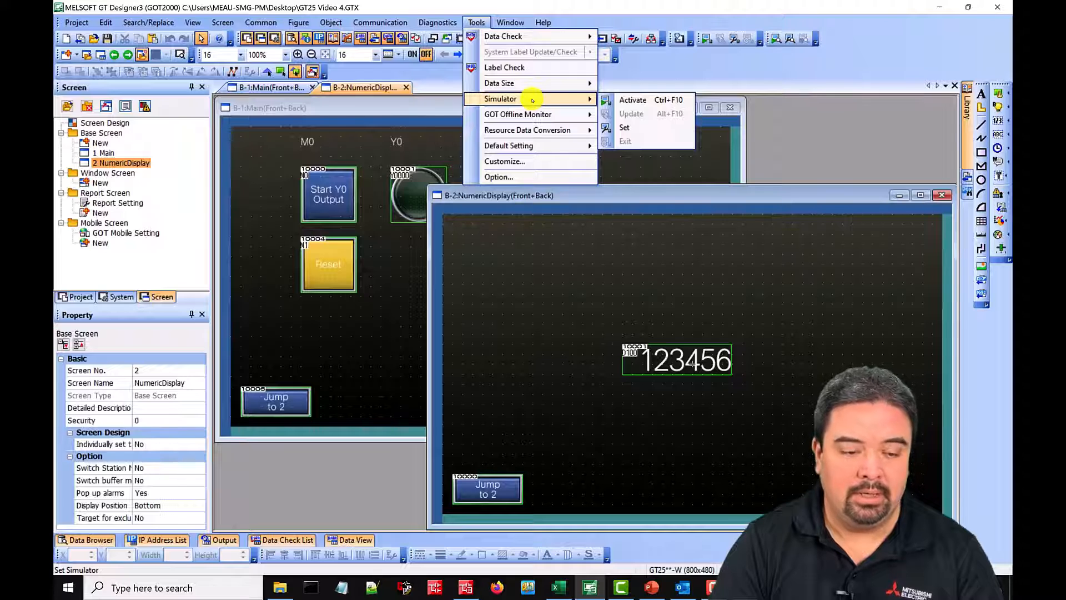
pyautogui.moveTo(624, 128)
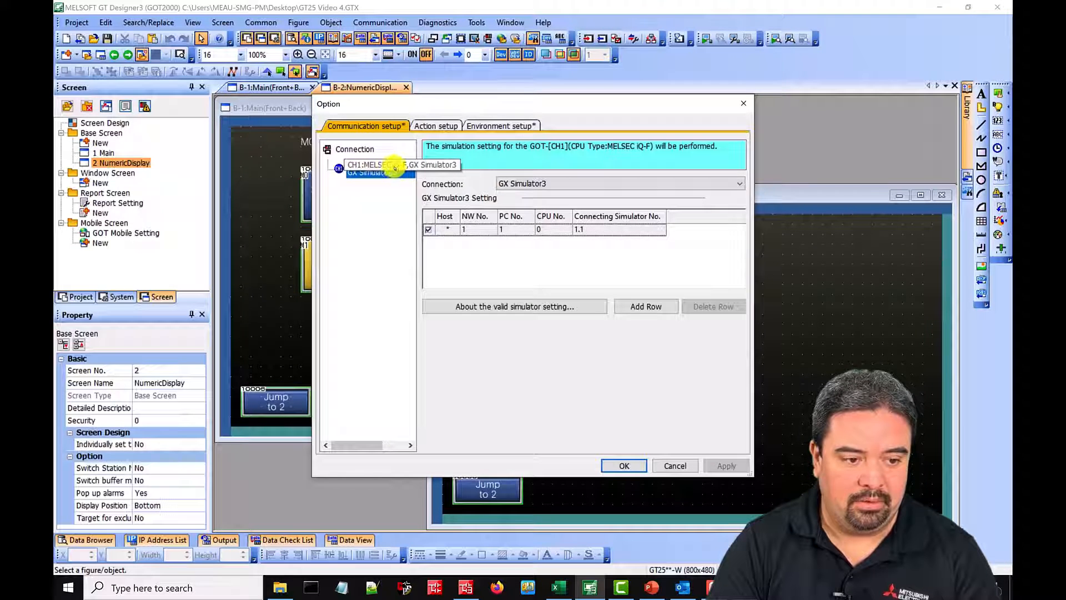
# Set the simulator Connection to GX Simulator3 and confirm with OK.
pyautogui.click(739, 184)
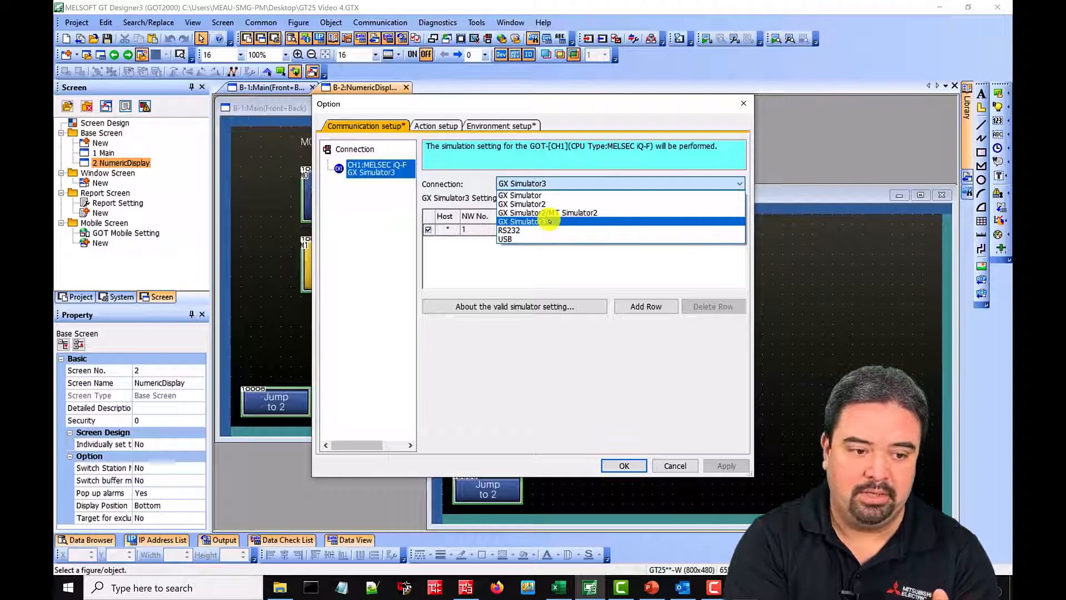
pyautogui.moveTo(548, 213)
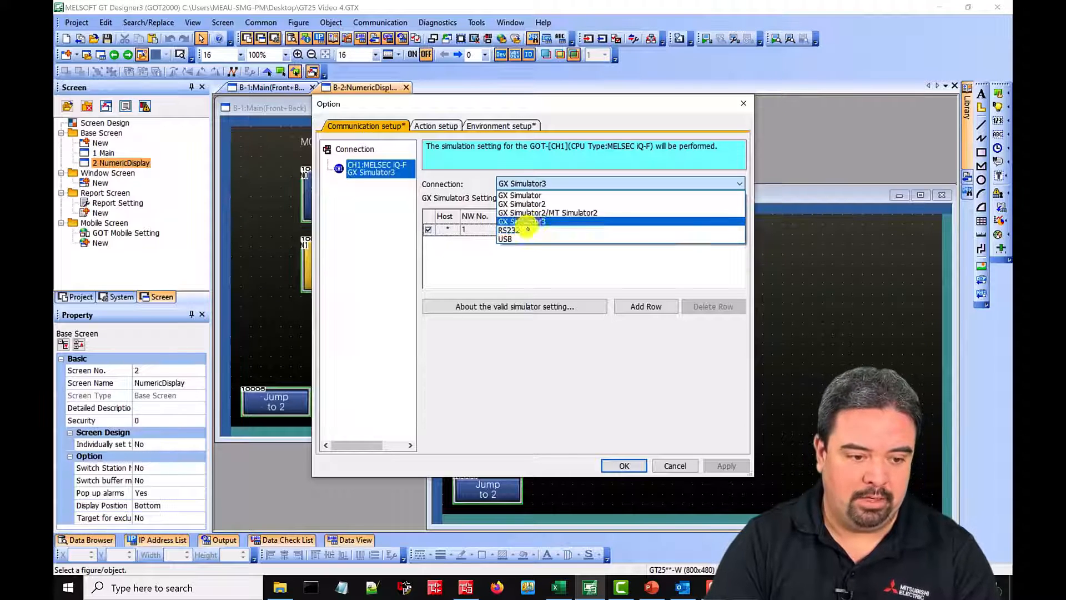
pyautogui.click(521, 221)
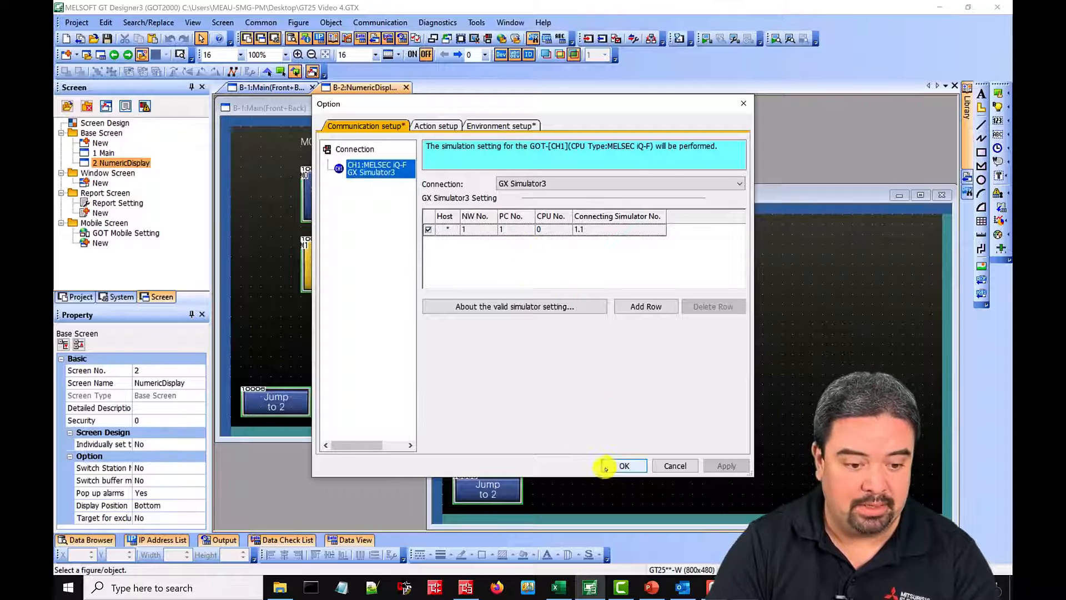
pyautogui.click(623, 466)
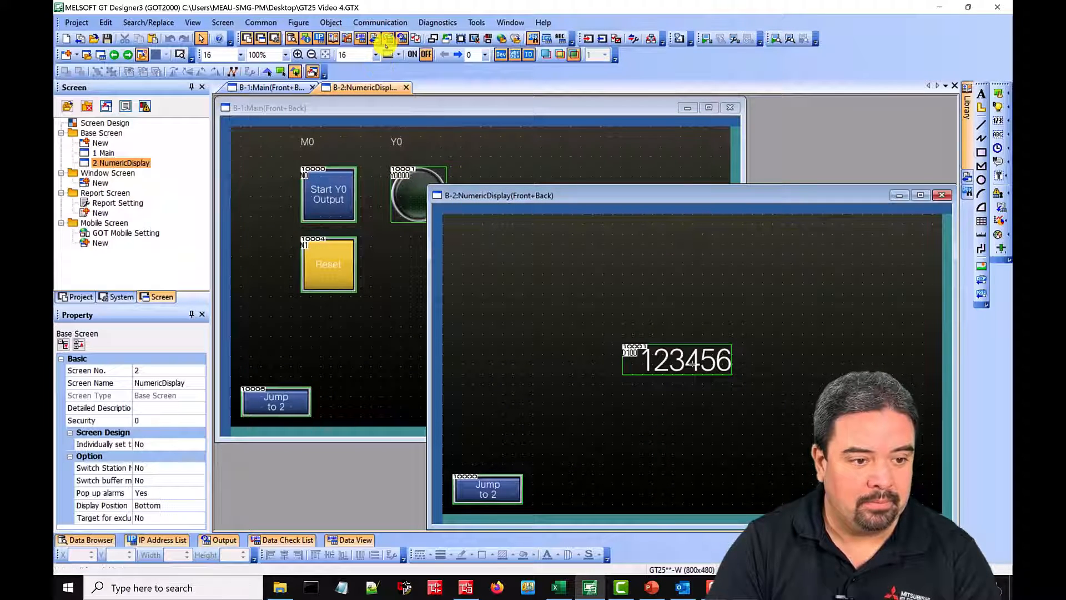
# Activate GT Simulator3 with the GT25 project via Tools > Simulator.
pyautogui.click(476, 22)
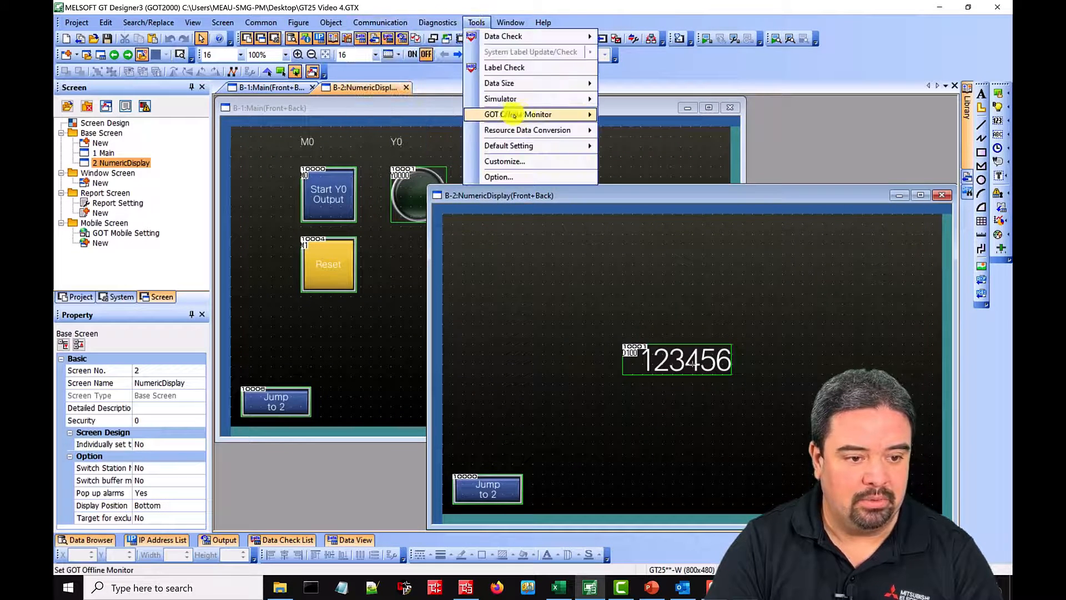
pyautogui.click(500, 99)
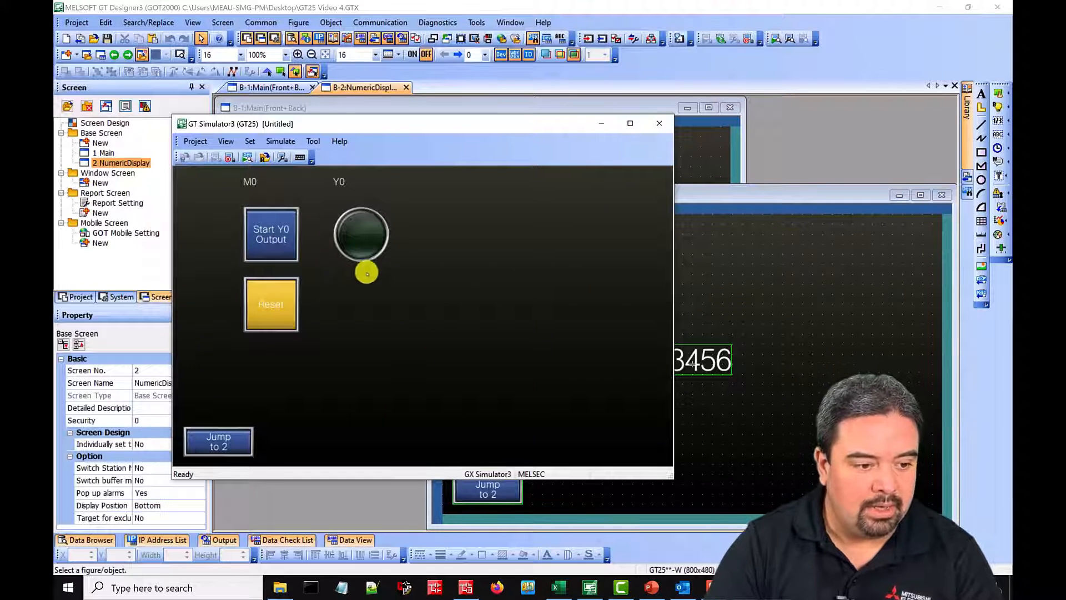
# Press Start Y0 Output to light the Y0 lamp, then Reset to turn it off.
pyautogui.click(270, 235)
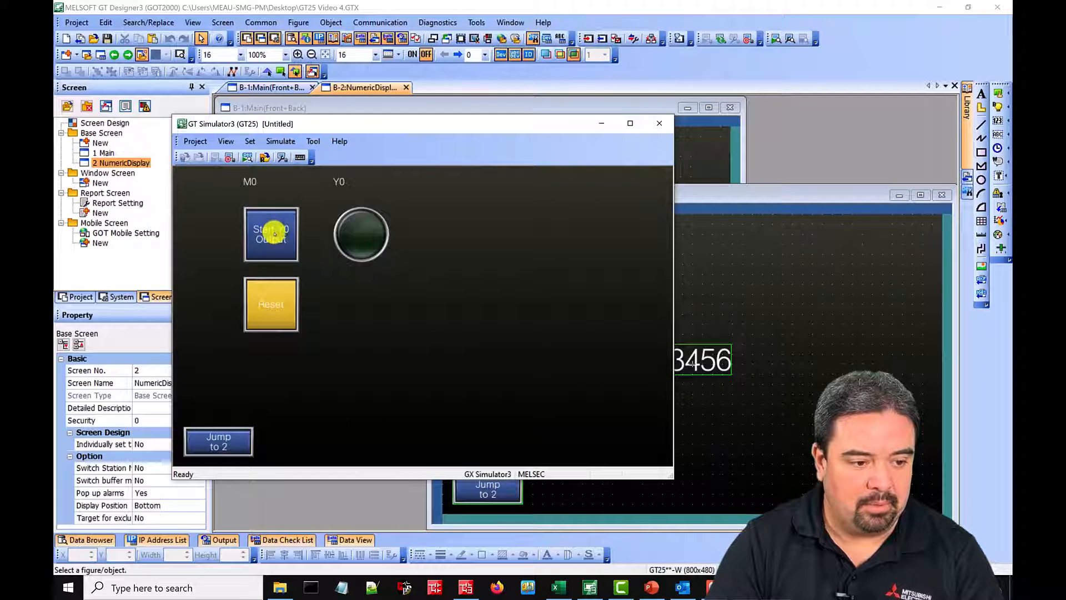
pyautogui.click(270, 234)
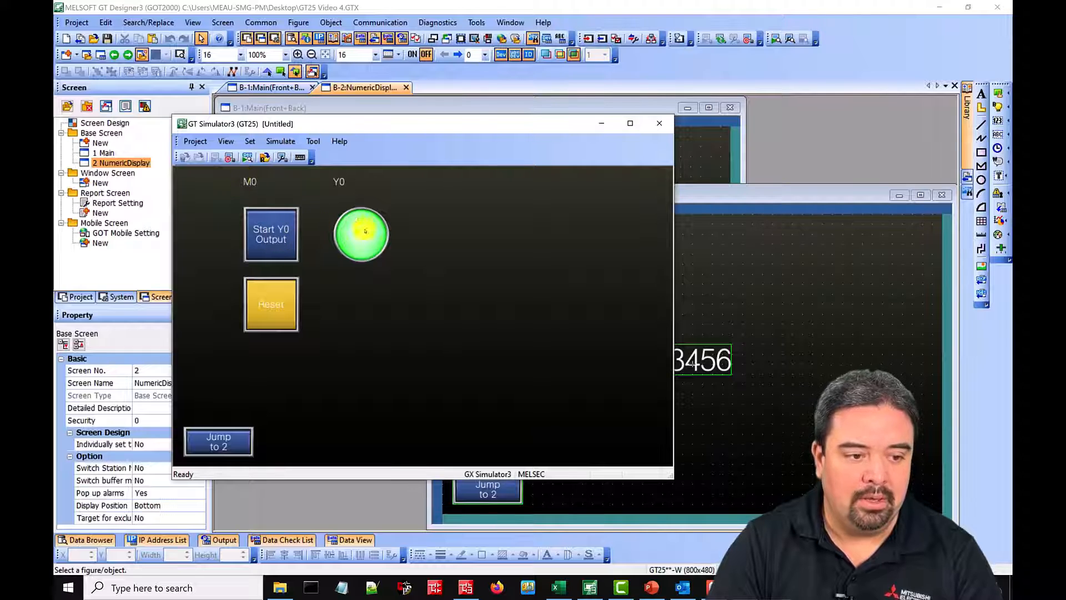
pyautogui.click(270, 304)
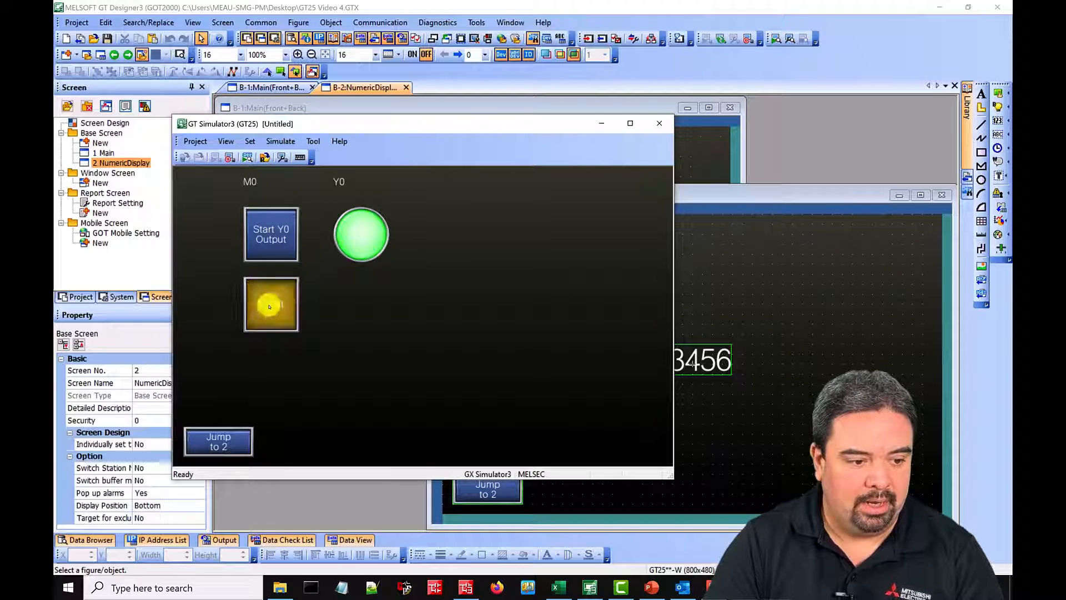
pyautogui.click(270, 304)
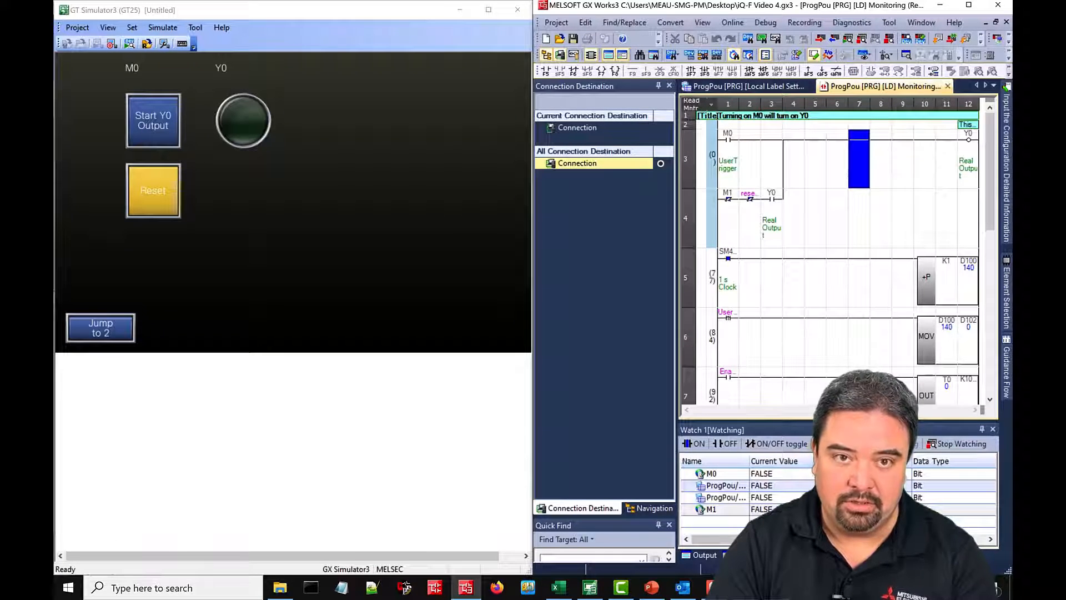
# Press Start Y0 Output again so the Y0 lamp lights.
pyautogui.click(153, 121)
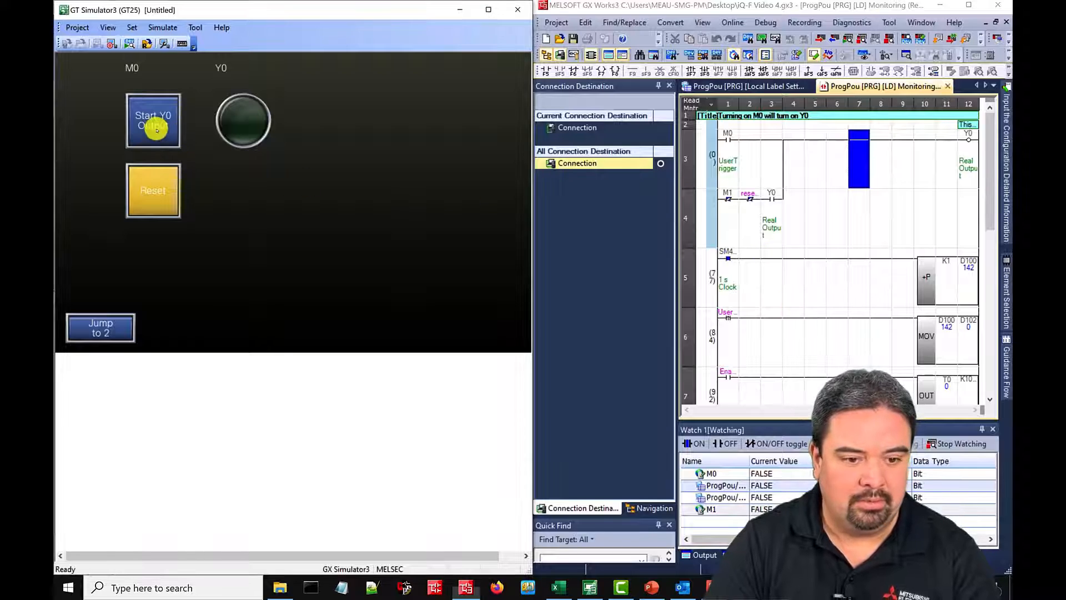
pyautogui.click(152, 121)
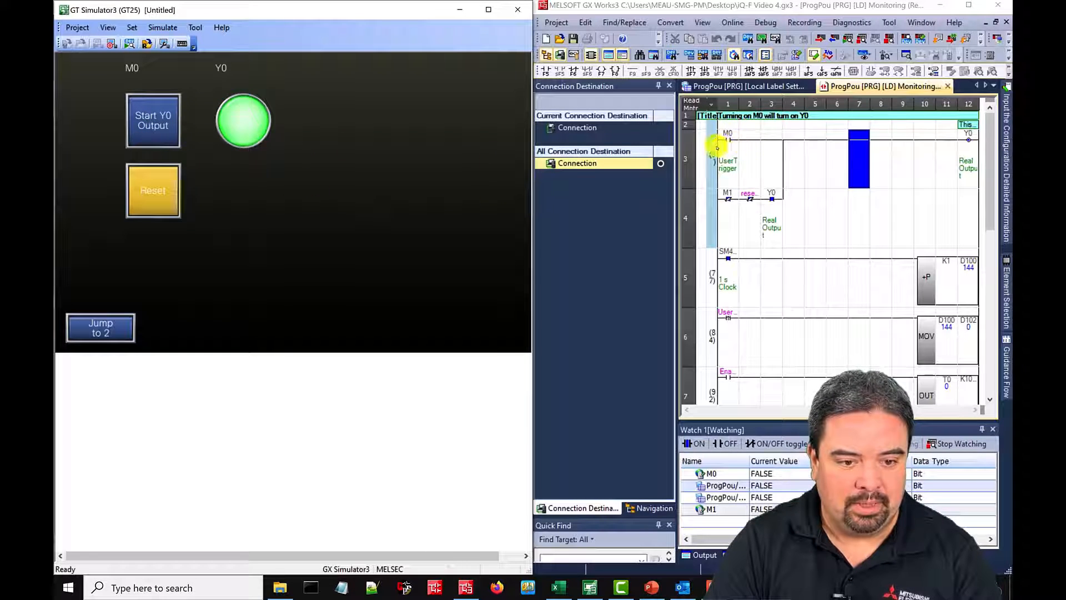